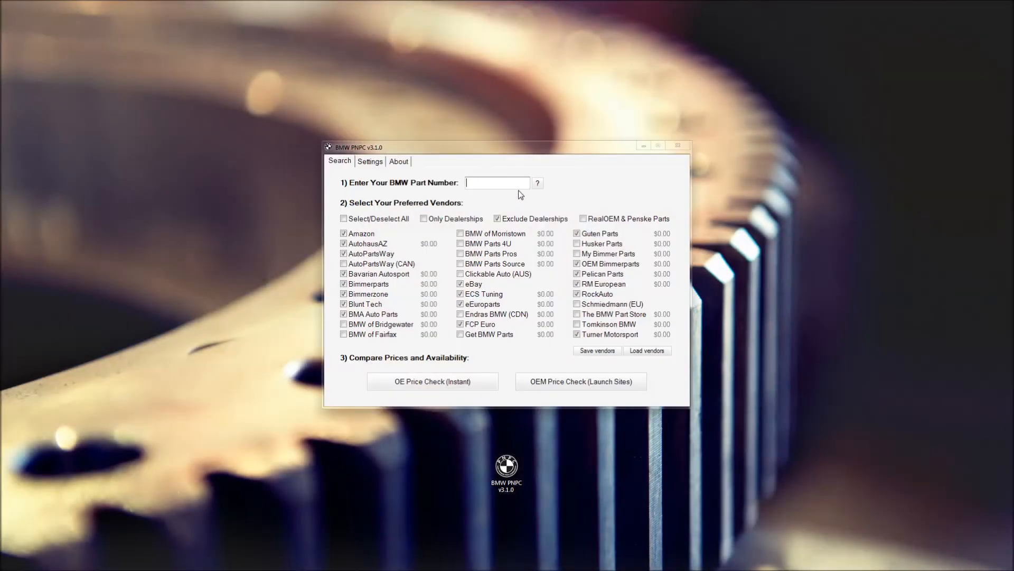
{"action": "type", "text": "12617508003"}
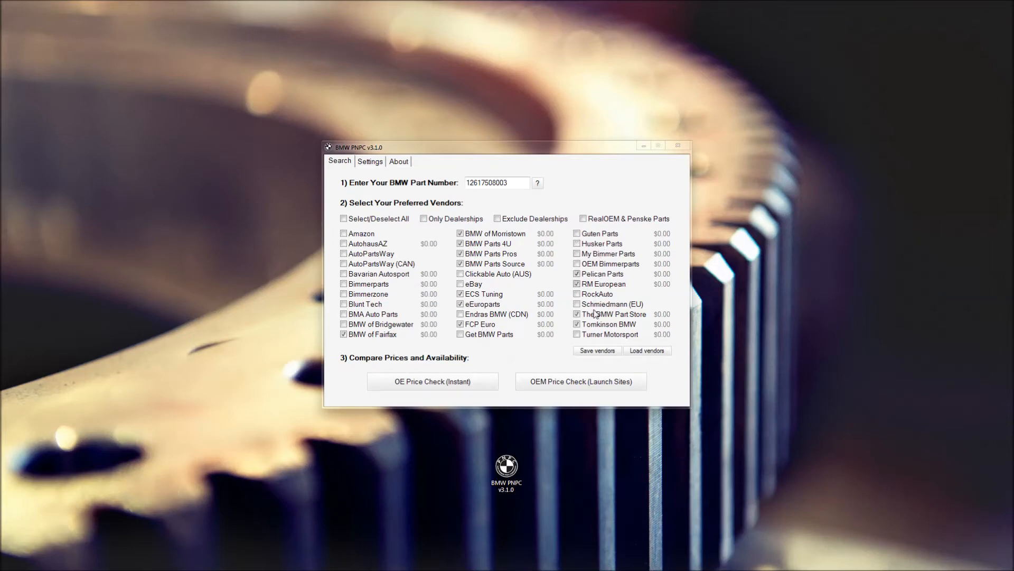
{"action": "left_click", "coordinate": [432, 381]}
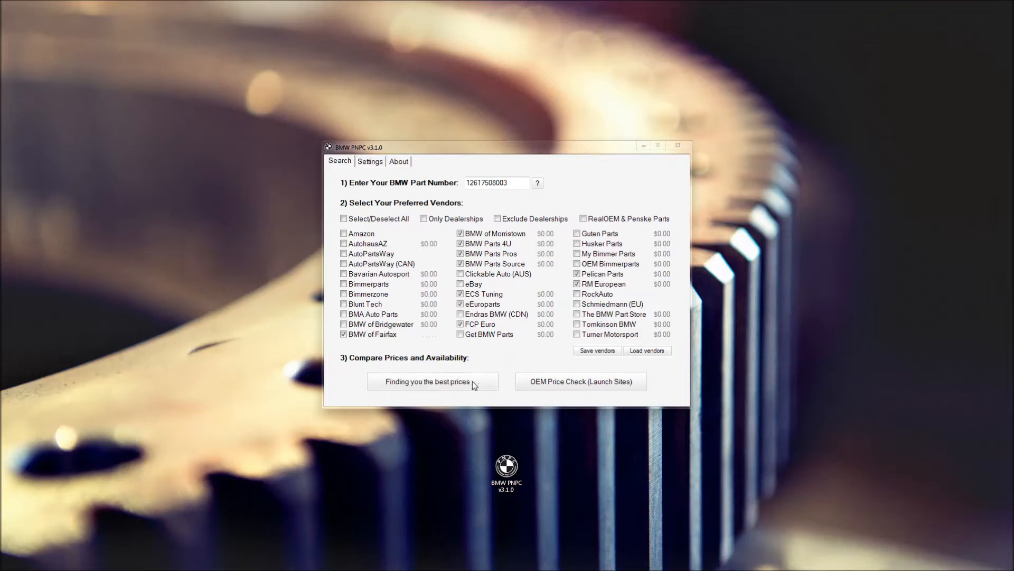
{"action": "left_click", "coordinate": [432, 380]}
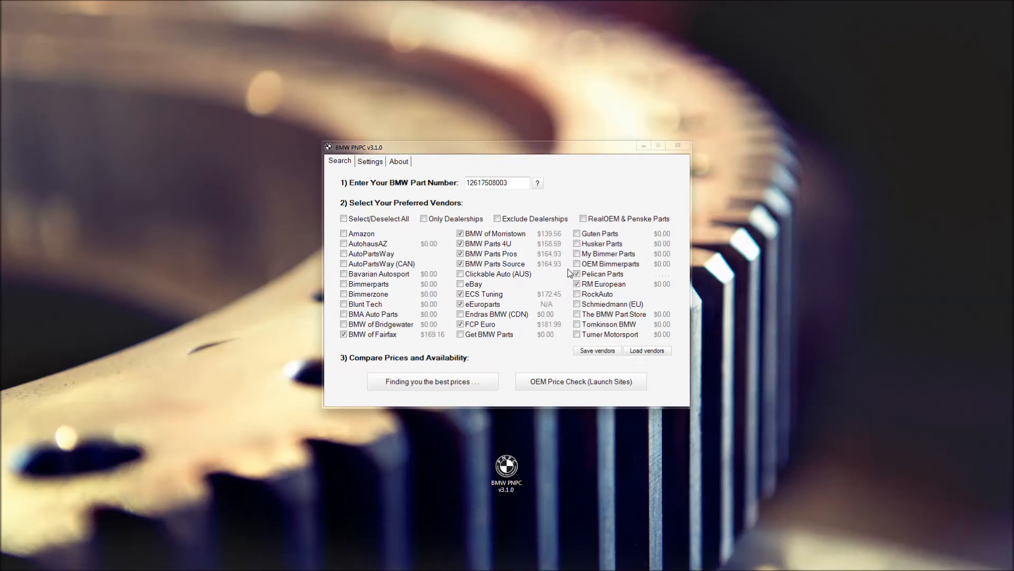
{"action": "left_click", "coordinate": [432, 381]}
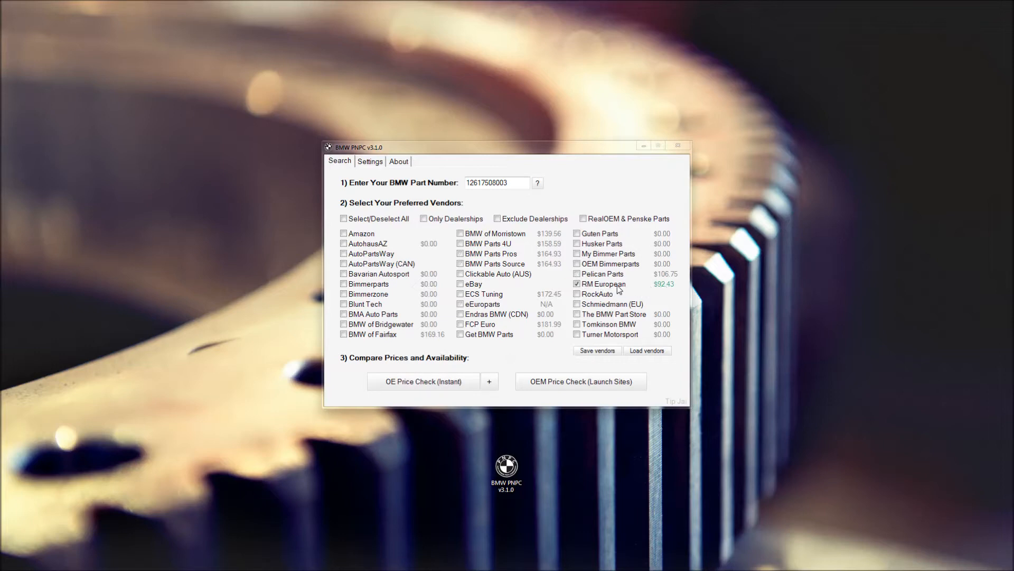
{"action": "left_click", "coordinate": [460, 294]}
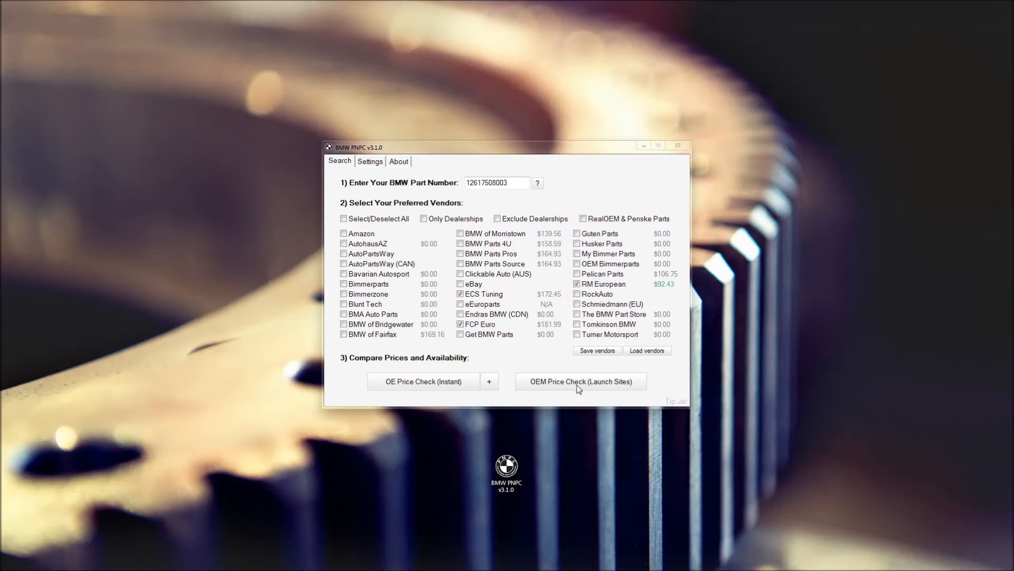
Step: Launch the chosen vendors' search pages in Cyberfox and view RM European's results
{"action": "left_click", "coordinate": [580, 381]}
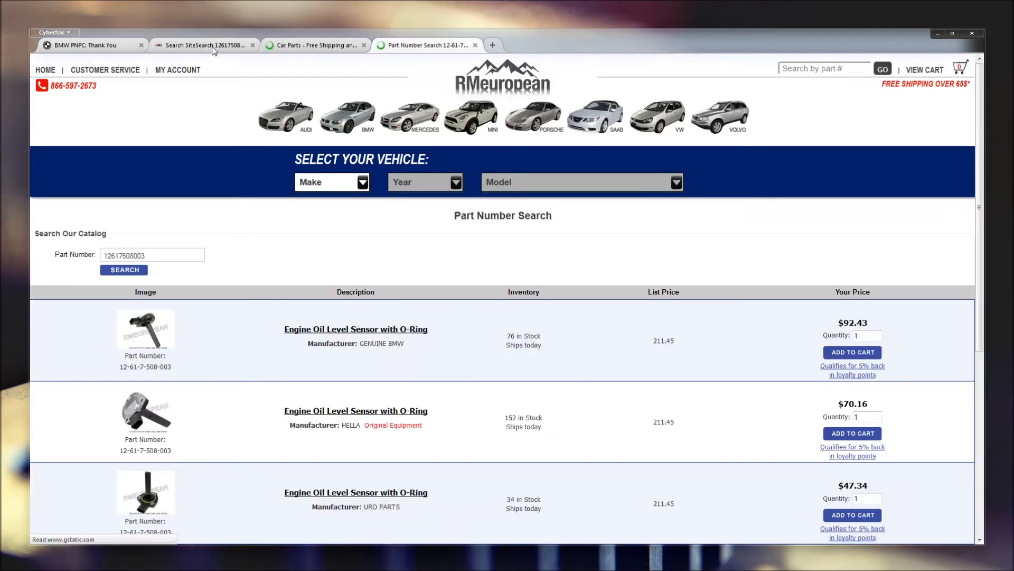
{"action": "left_click", "coordinate": [314, 45]}
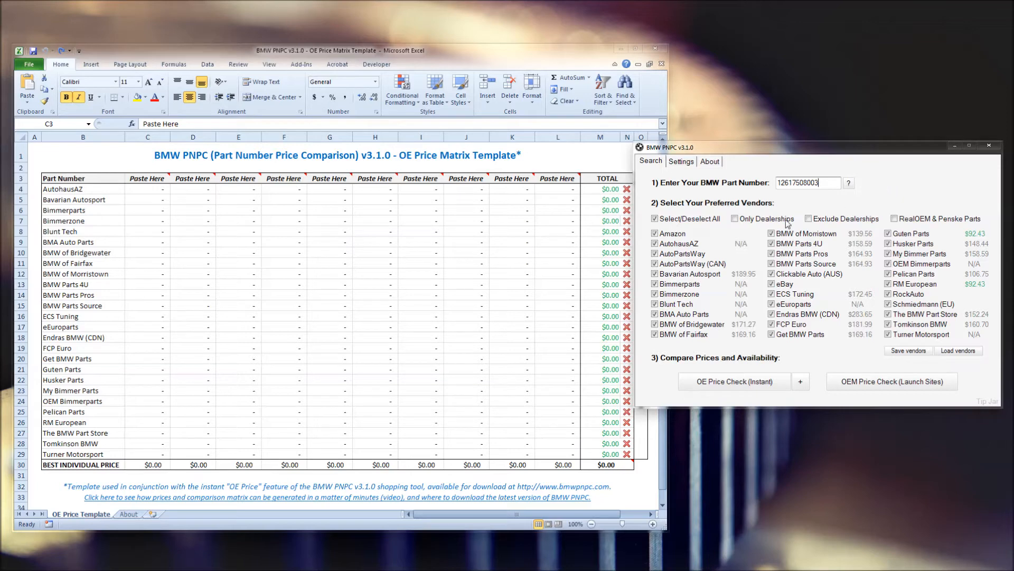
{"action": "mouse_move", "coordinate": [541, 285]}
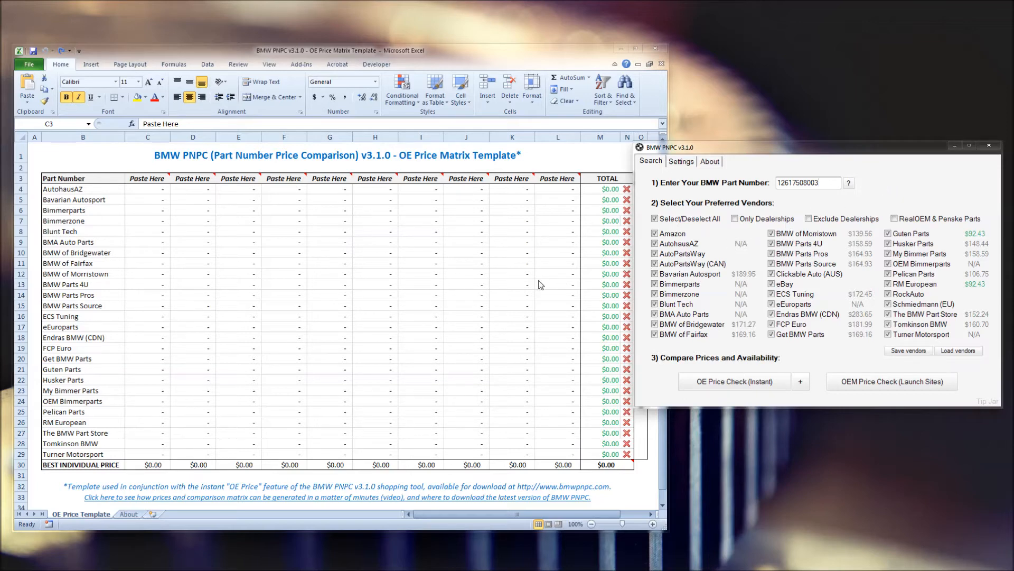
{"action": "mouse_move", "coordinate": [640, 298]}
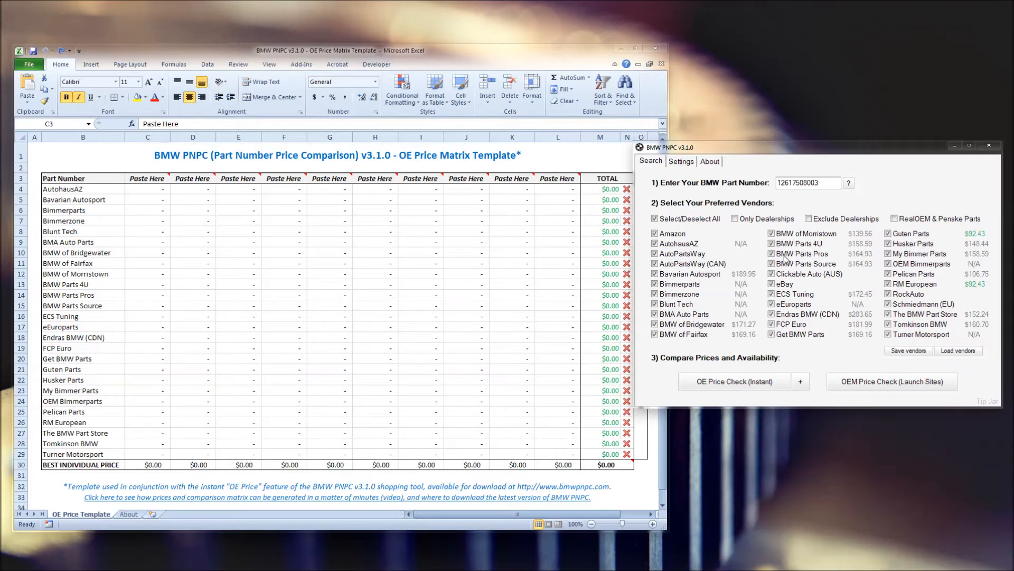
{"action": "mouse_move", "coordinate": [801, 381]}
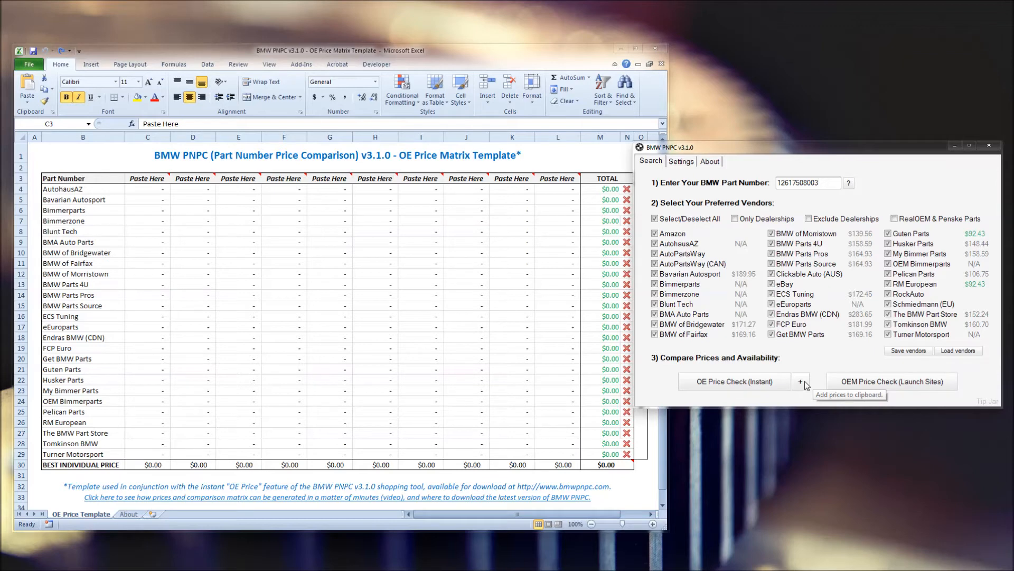
Step: Copy all found prices and bring up paste options on cell C3
{"action": "left_click", "coordinate": [801, 381]}
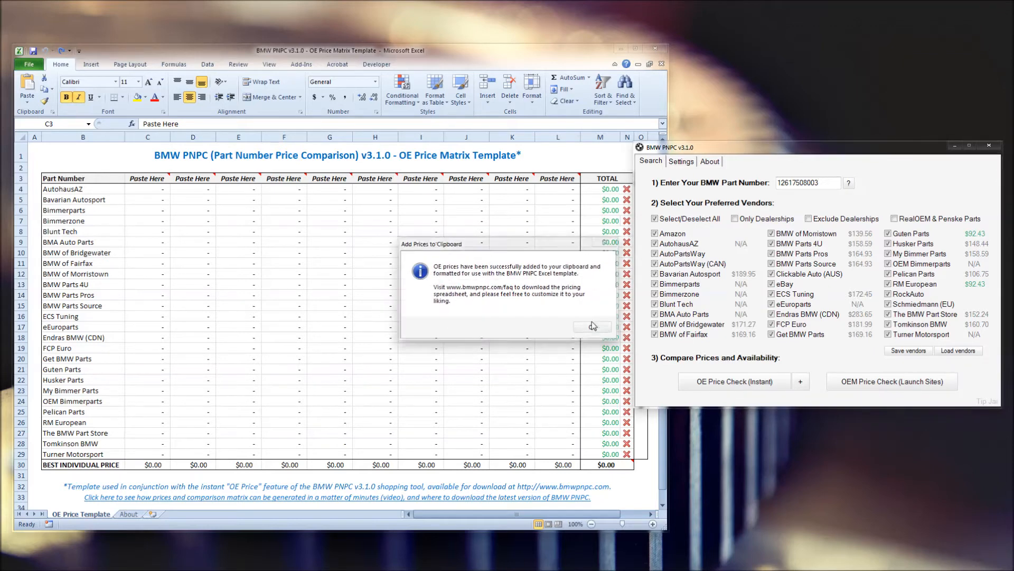
{"action": "left_click", "coordinate": [590, 325]}
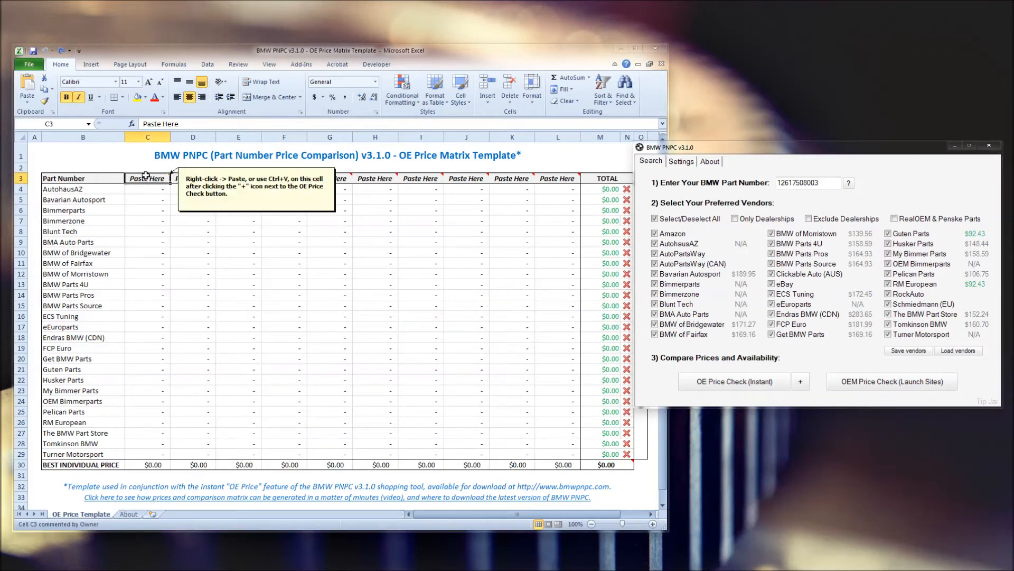
{"action": "right_click", "coordinate": [147, 178]}
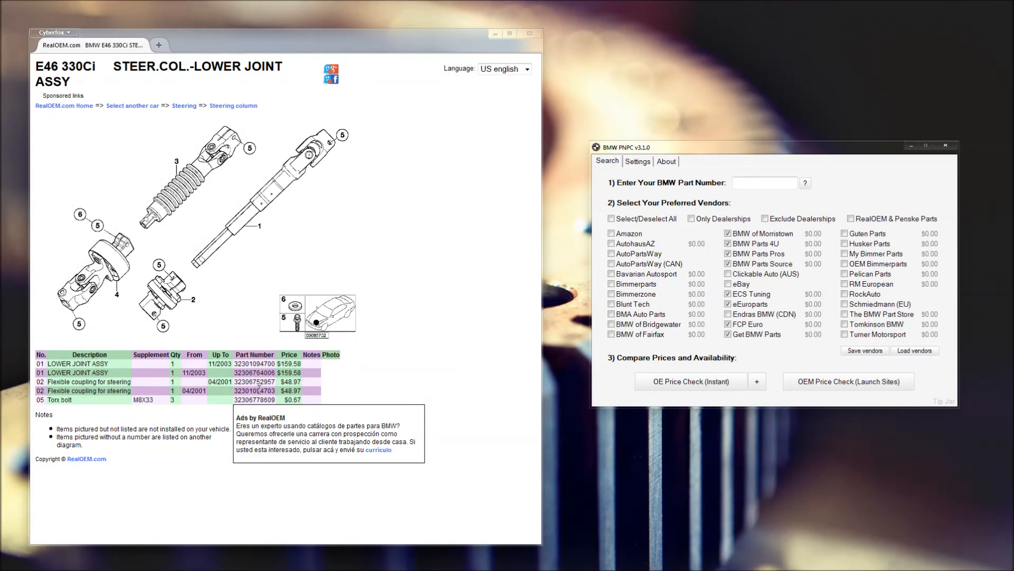
{"action": "mouse_move", "coordinate": [257, 390]}
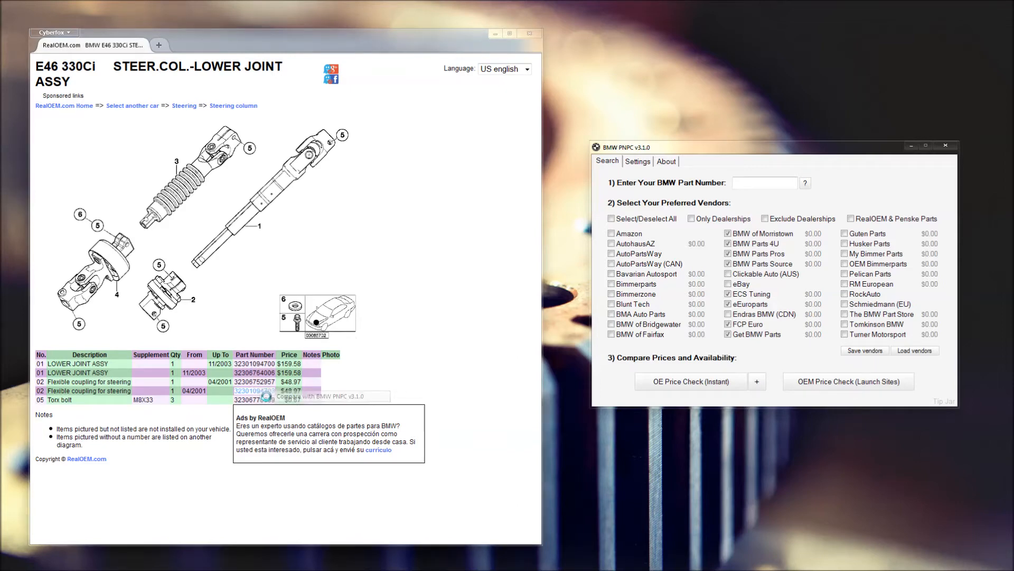
Step: Price-check the flexible steering coupling part, then view the advanced settings
{"action": "left_click", "coordinate": [690, 381]}
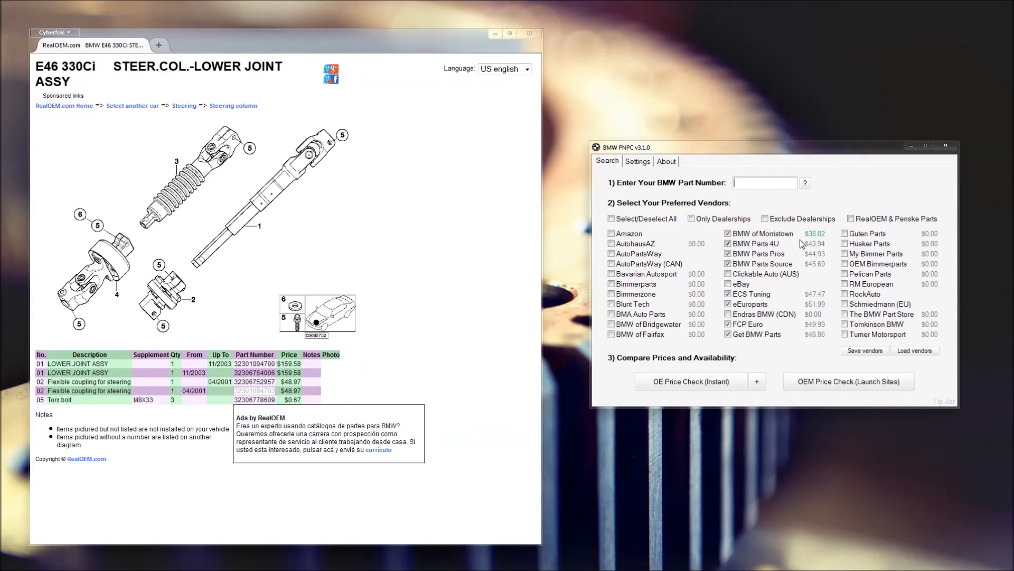
{"action": "mouse_move", "coordinate": [655, 175]}
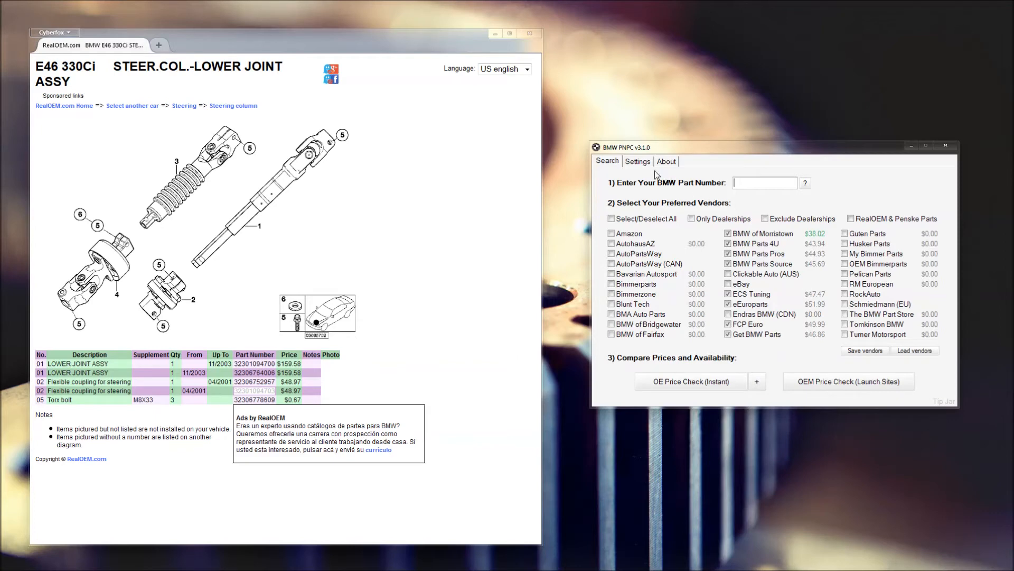
{"action": "left_click", "coordinate": [637, 161]}
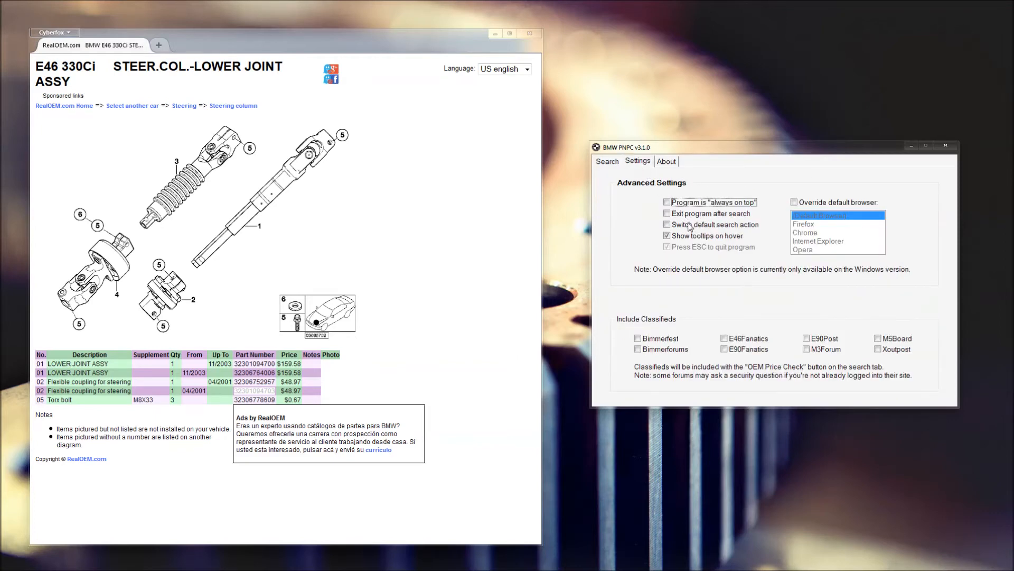
Step: View the help on finding BMW part numbers, then cancel back to search
{"action": "left_click", "coordinate": [666, 225]}
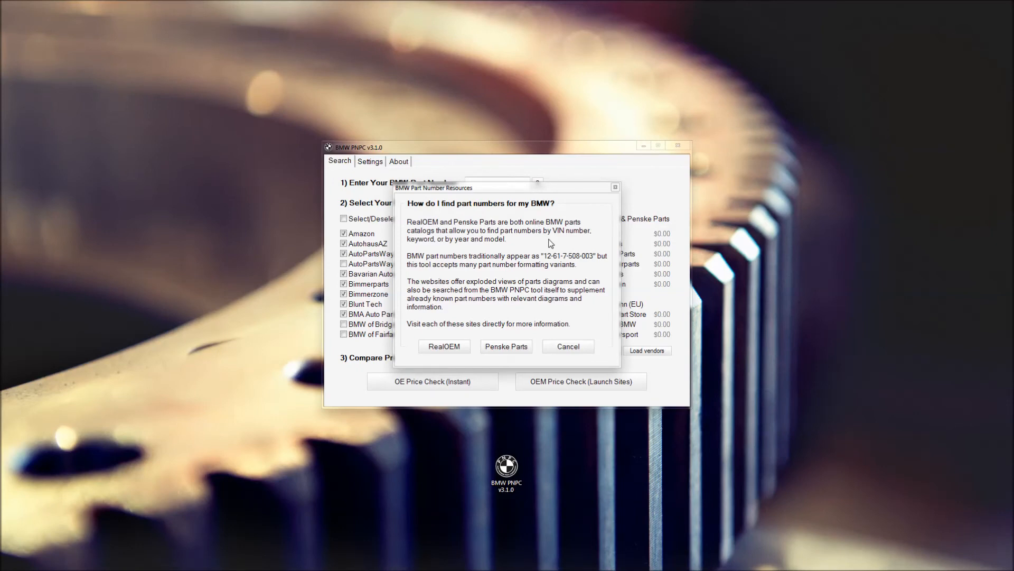
{"action": "left_click", "coordinate": [567, 347]}
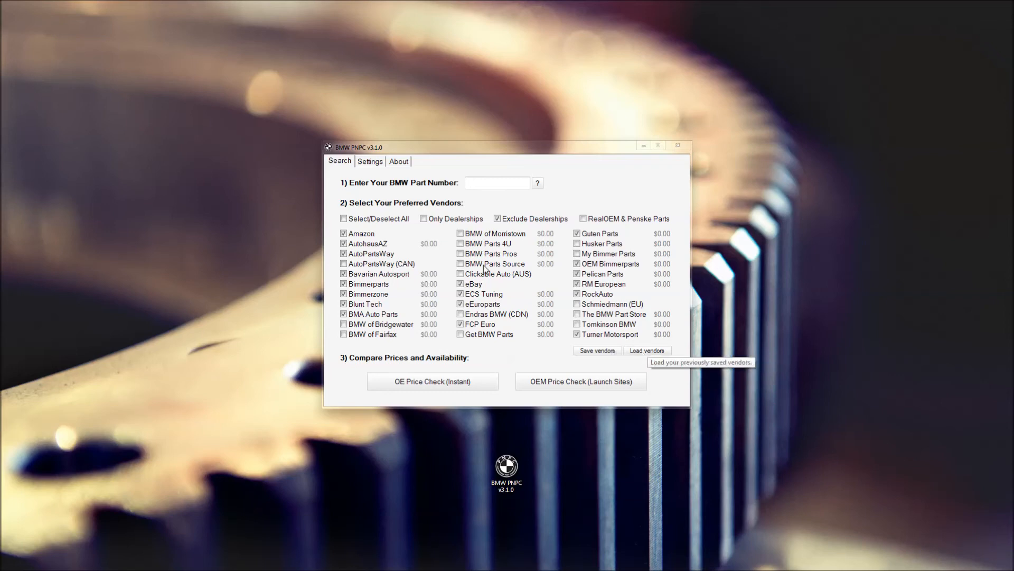
Step: Look over the advanced settings, then show the About page
{"action": "left_click", "coordinate": [369, 161]}
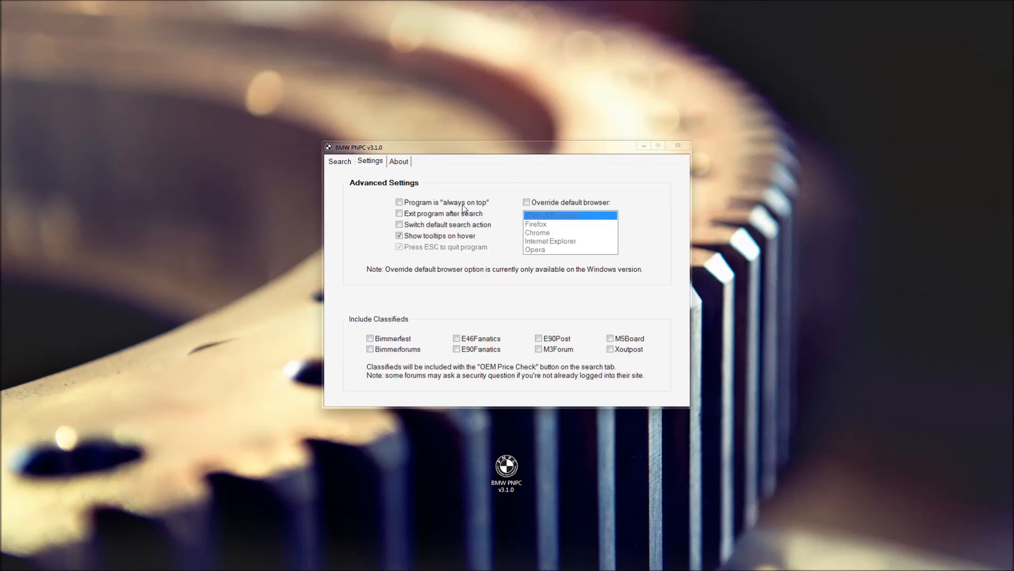
{"action": "mouse_move", "coordinate": [463, 213]}
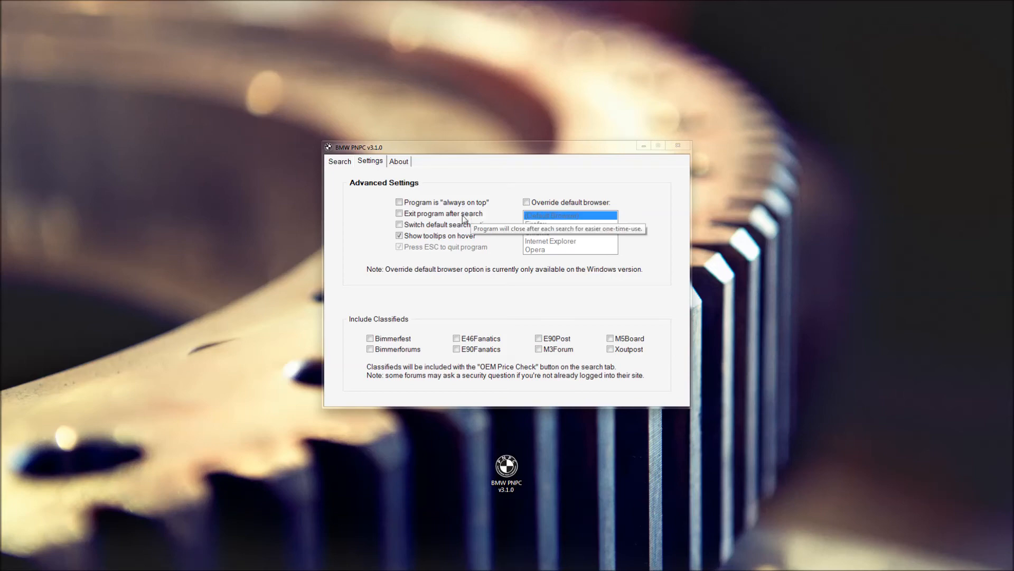
{"action": "mouse_move", "coordinate": [464, 225]}
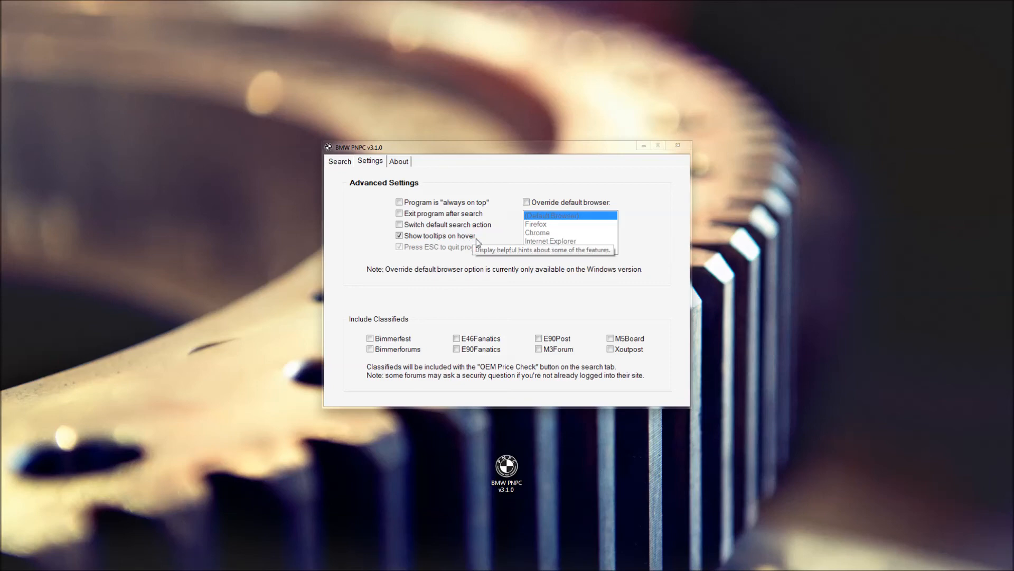
{"action": "mouse_move", "coordinate": [558, 208]}
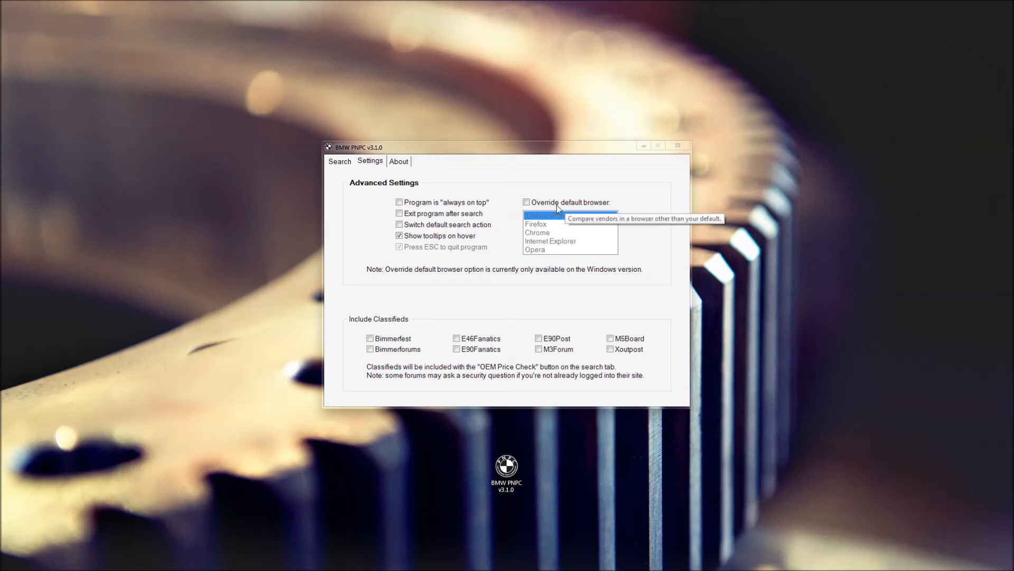
{"action": "left_click", "coordinate": [398, 161]}
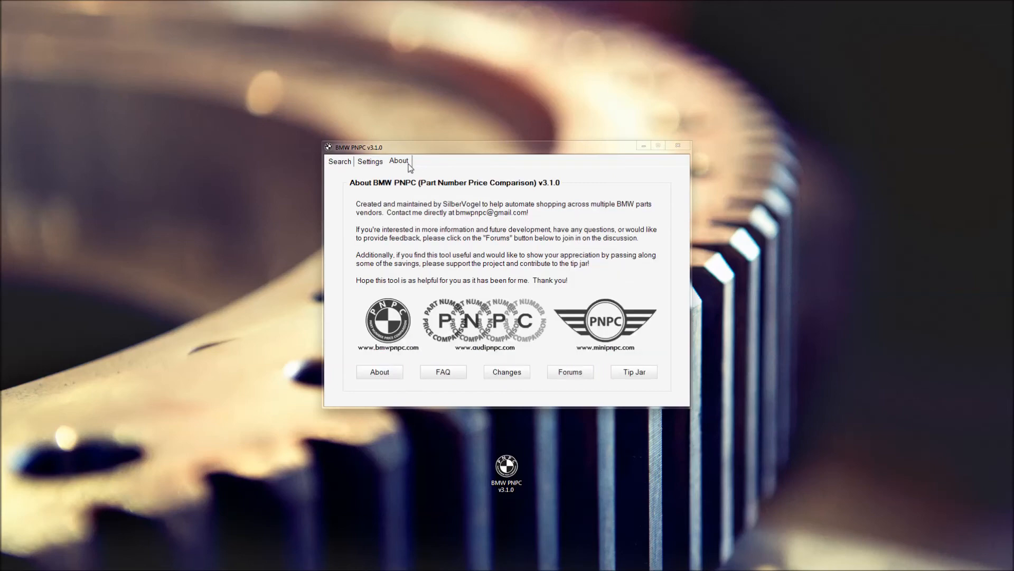